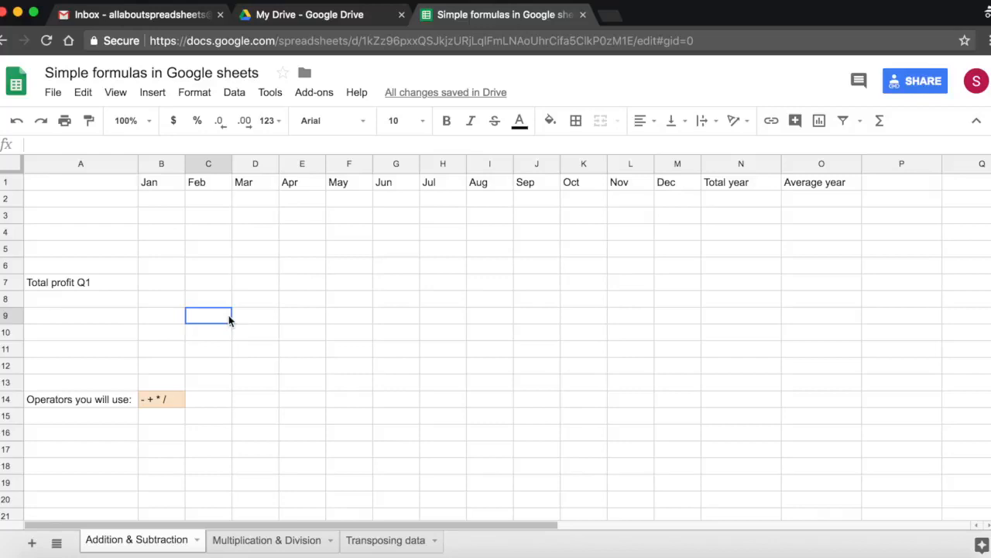
{"action": "mouse_move", "coordinate": [132, 246]}
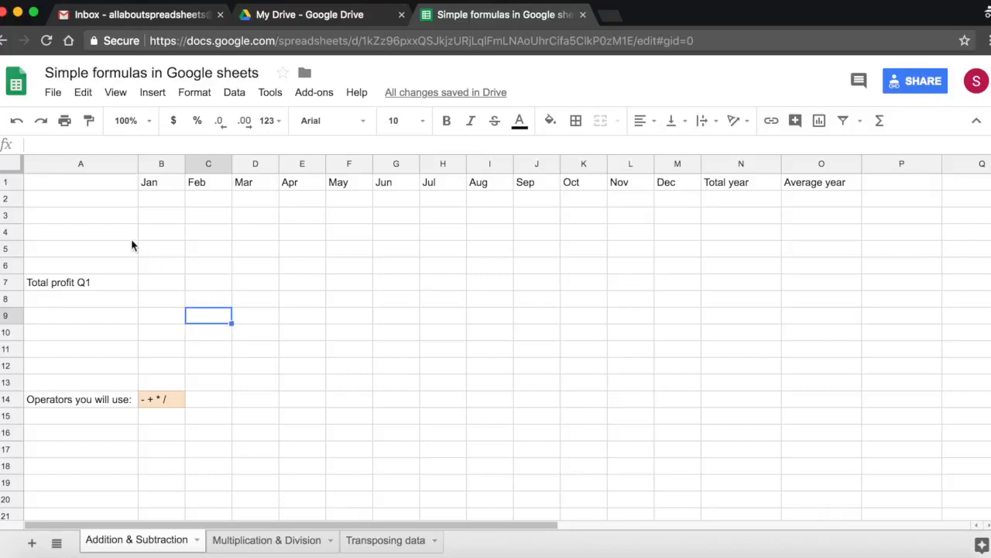
{"action": "mouse_move", "coordinate": [88, 203]}
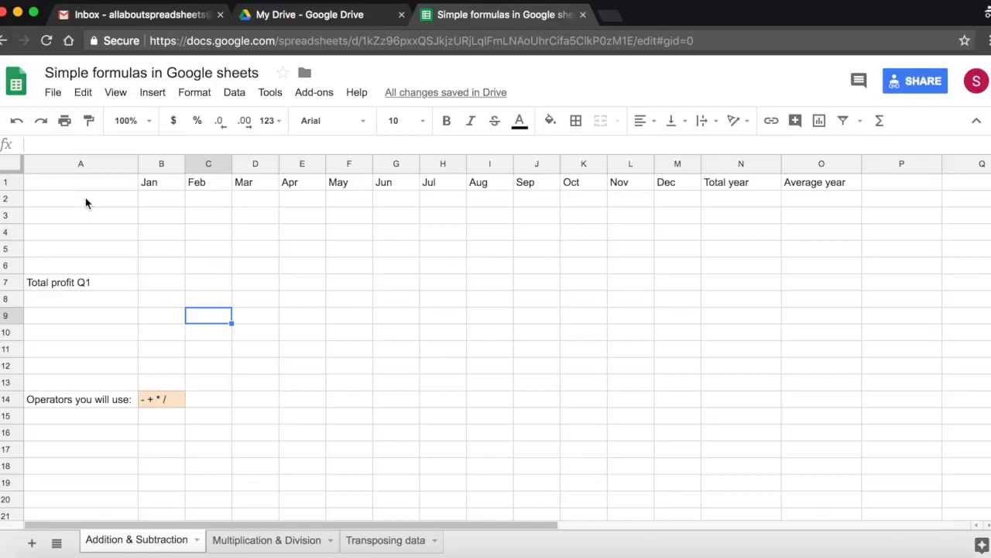
Enter the row label 'Income' in cell A2.
{"action": "left_click", "coordinate": [81, 199]}
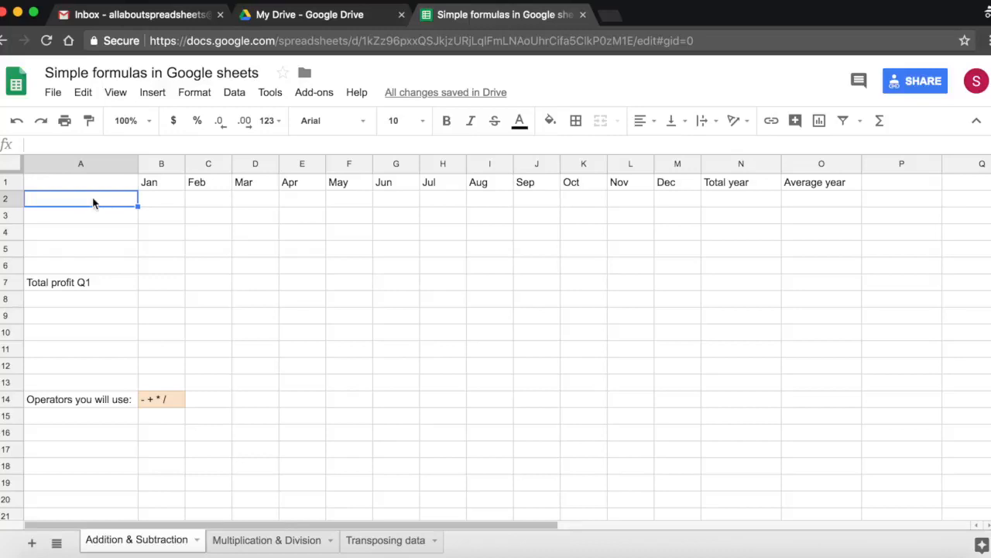
{"action": "mouse_move", "coordinate": [81, 204]}
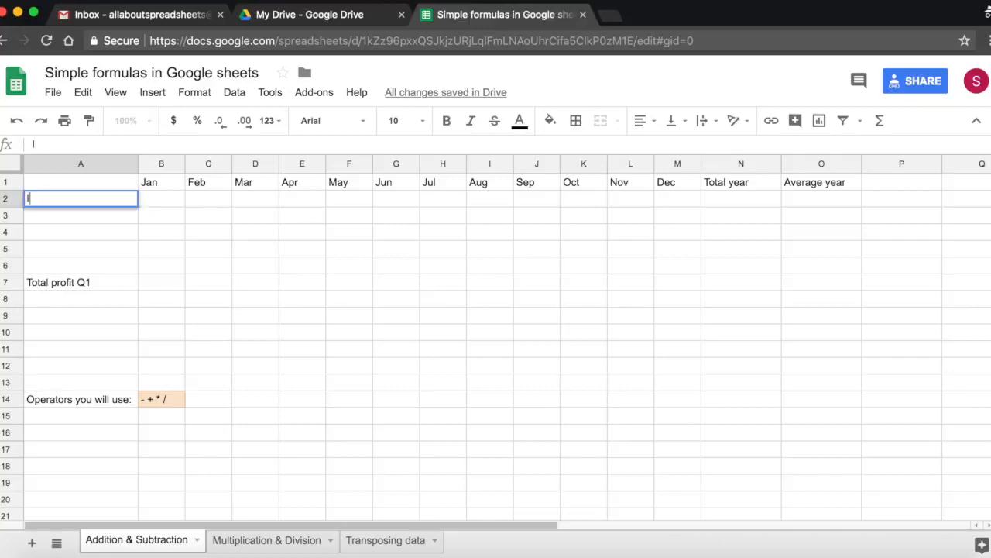
{"action": "type", "text": "Income"}
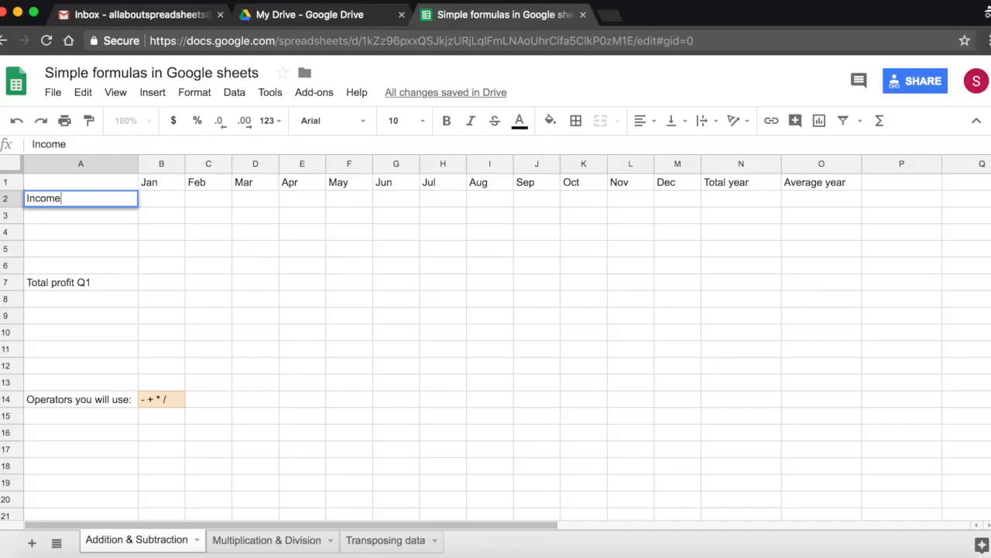
{"action": "key", "text": "enter"}
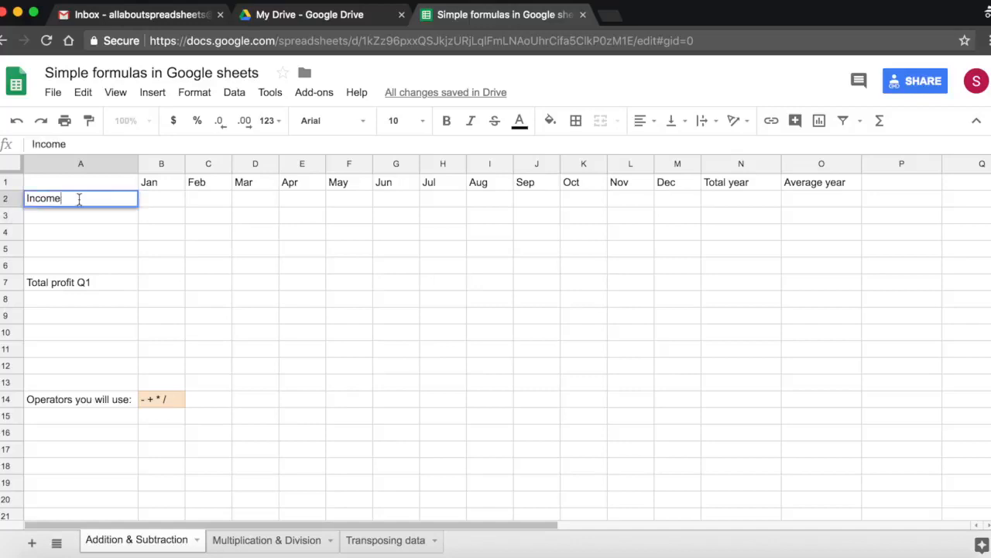
{"action": "left_click", "coordinate": [161, 199]}
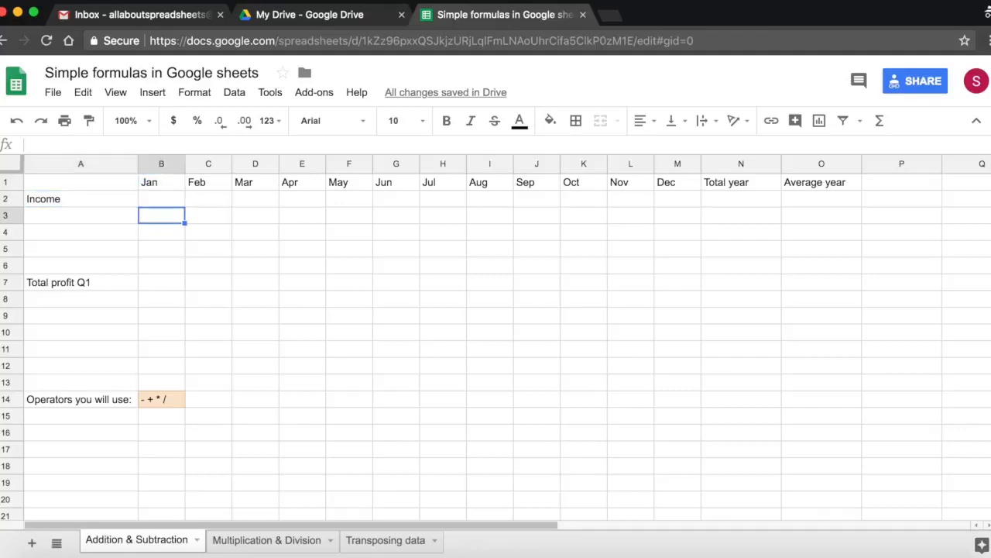
Enter 'Expenses' in A3 and the misspelled label 'Porfit' in A4.
{"action": "left_click", "coordinate": [81, 214]}
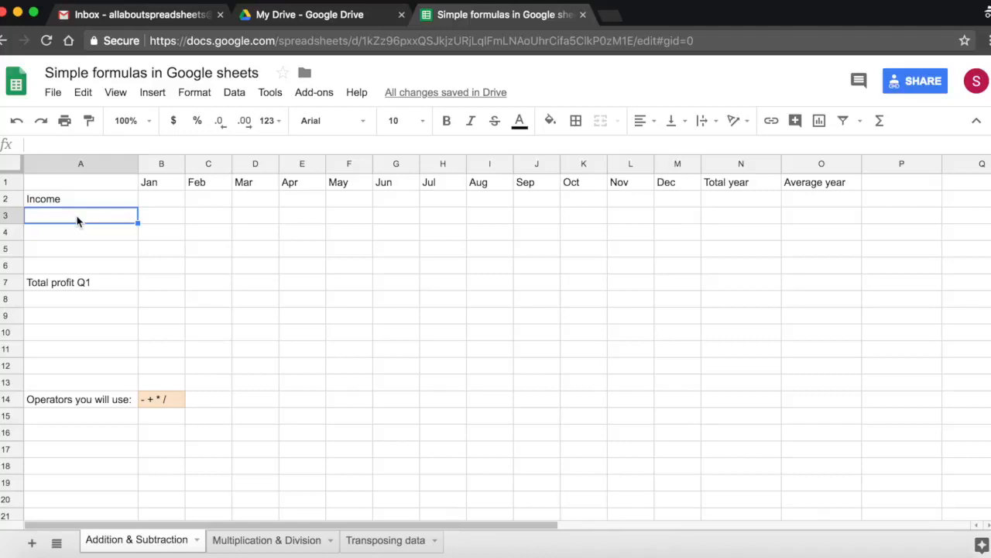
{"action": "type", "text": "Expenses"}
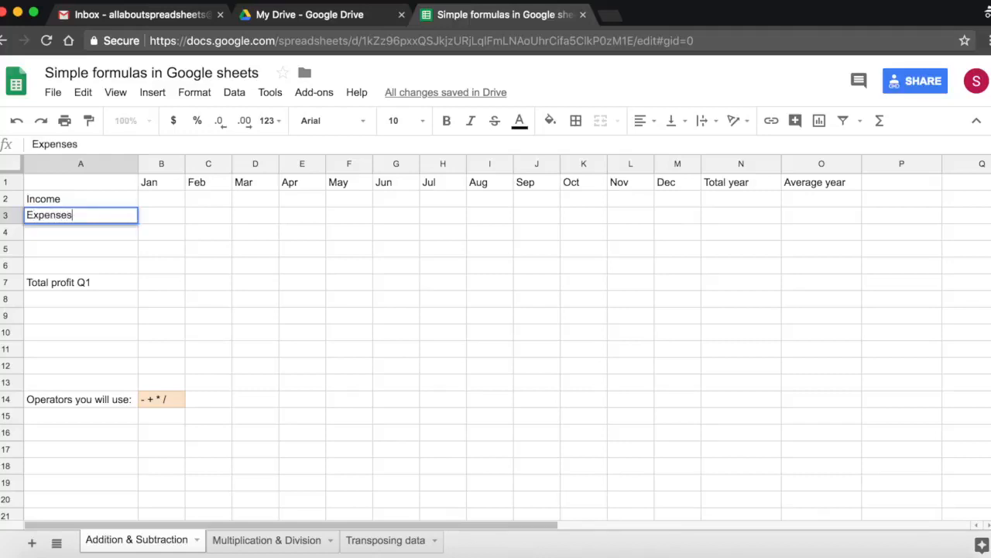
{"action": "key", "text": "enter"}
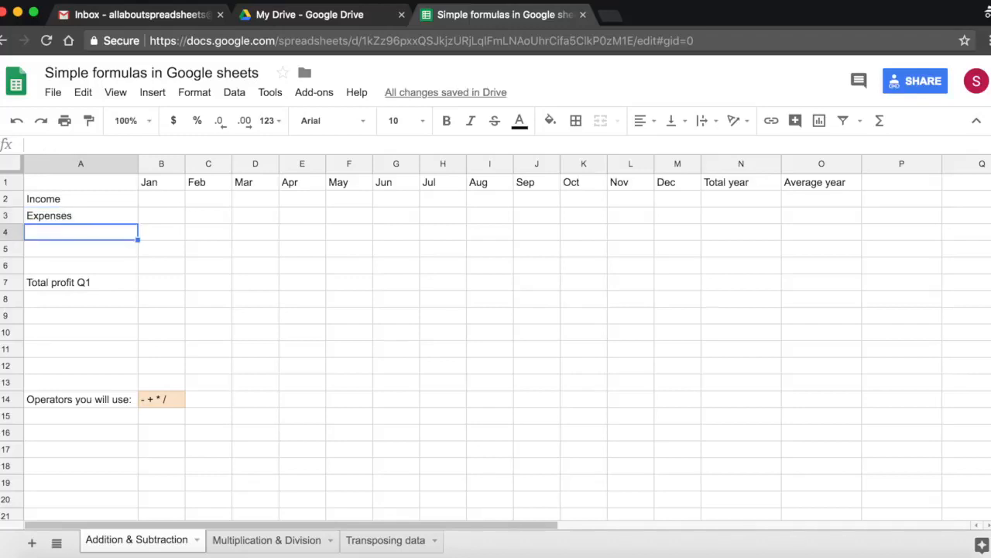
{"action": "type", "text": "P"}
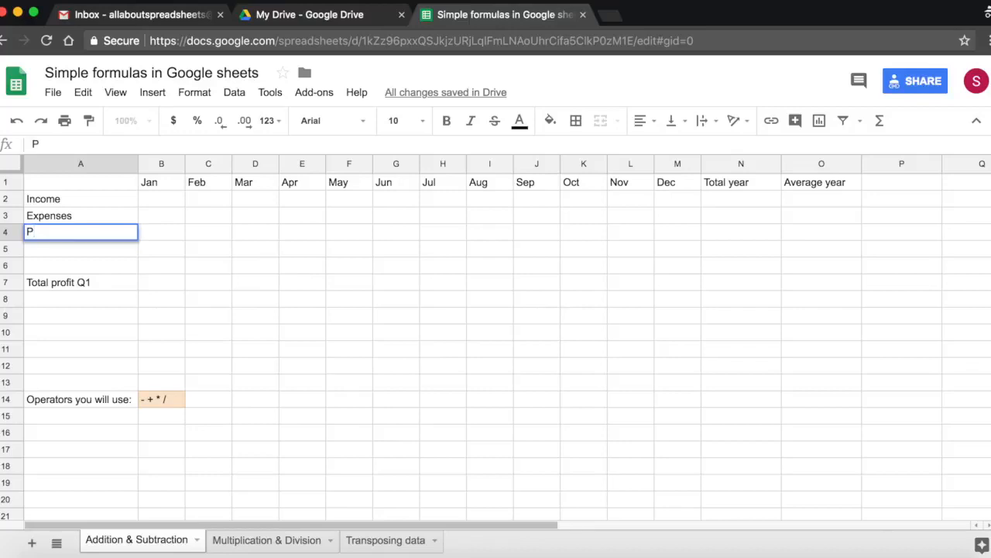
{"action": "type", "text": "orfit"}
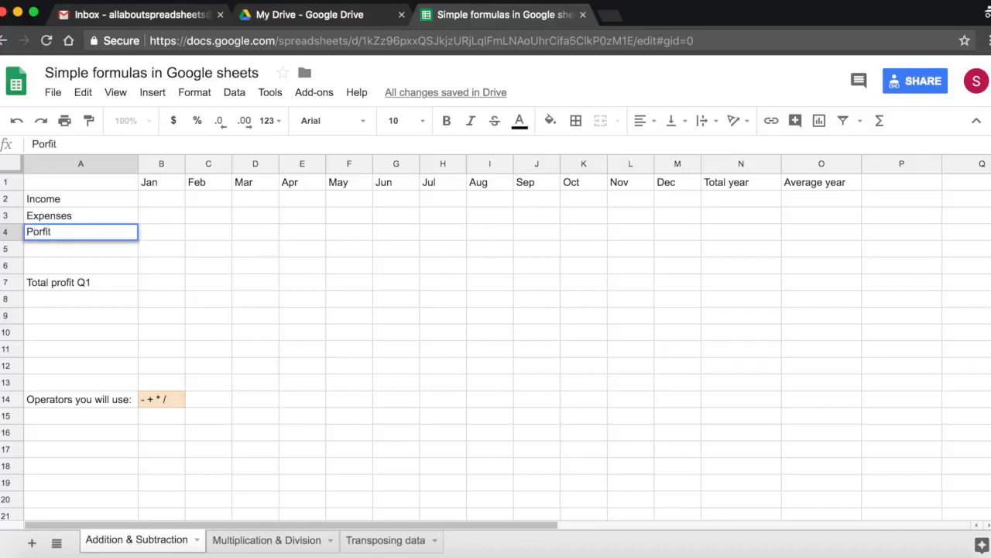
{"action": "left_click", "coordinate": [161, 231]}
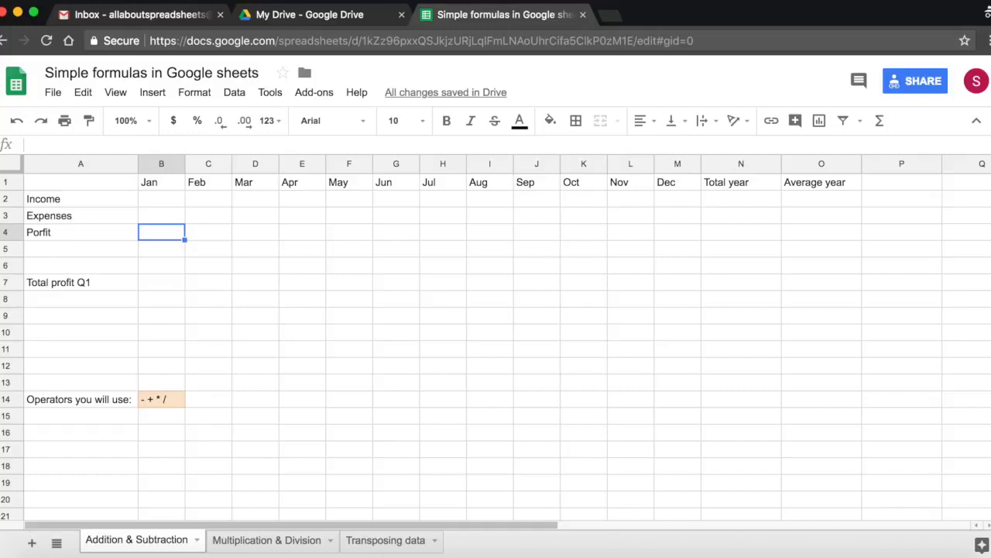
{"action": "mouse_move", "coordinate": [64, 237]}
{"action": "type", "text": "Pro"}
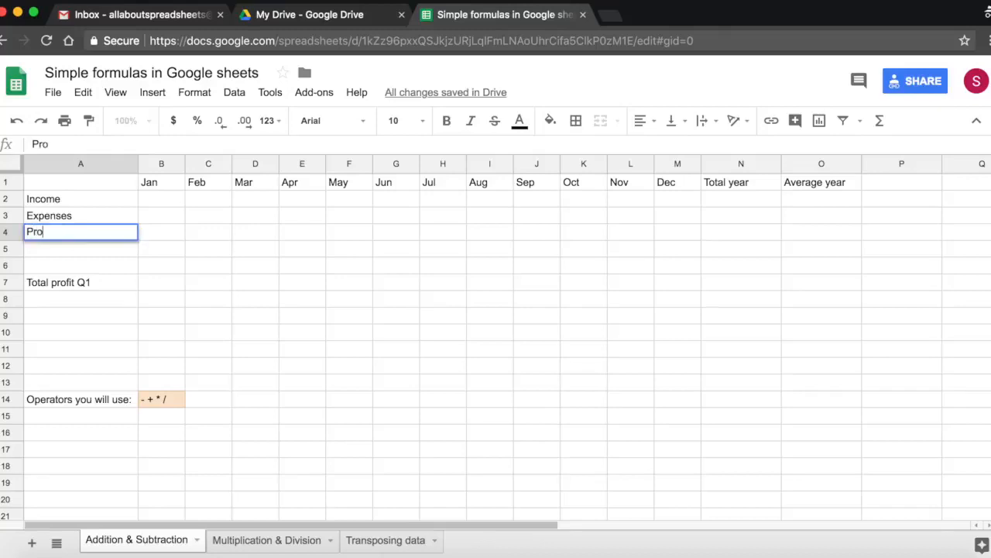
Retype the A4 label's ending so 'Porfit' reads 'Profit'.
{"action": "type", "text": "fit"}
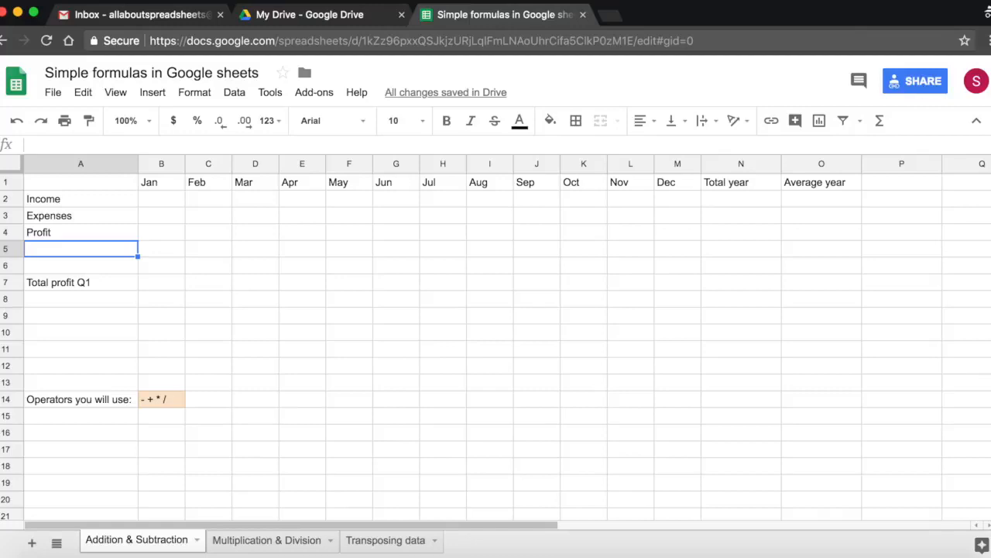
{"action": "left_click", "coordinate": [81, 232]}
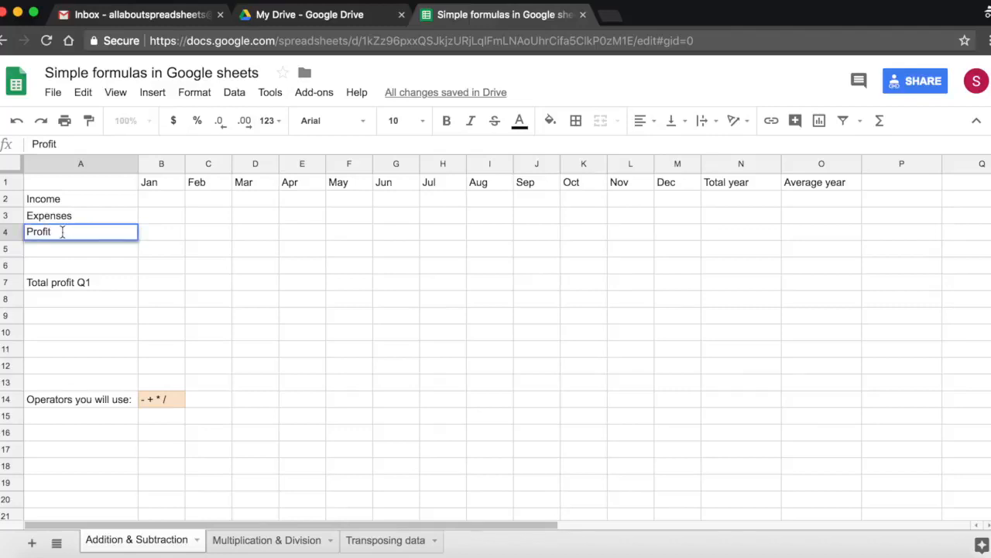
Erase the A4 label's letters and retype it as 'Profit'.
{"action": "key", "text": "Backspace"}
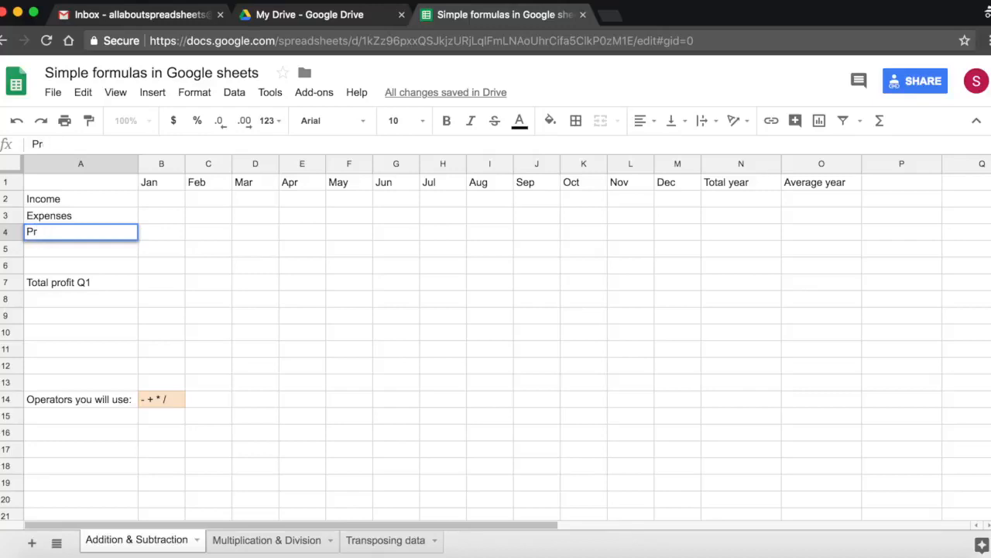
{"action": "key", "text": "Backspace"}
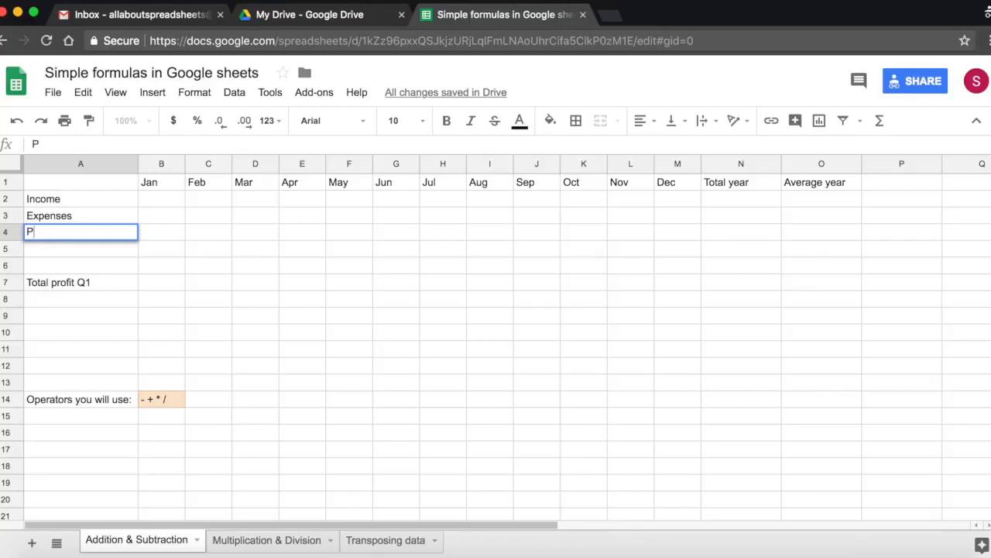
{"action": "type", "text": "rofit"}
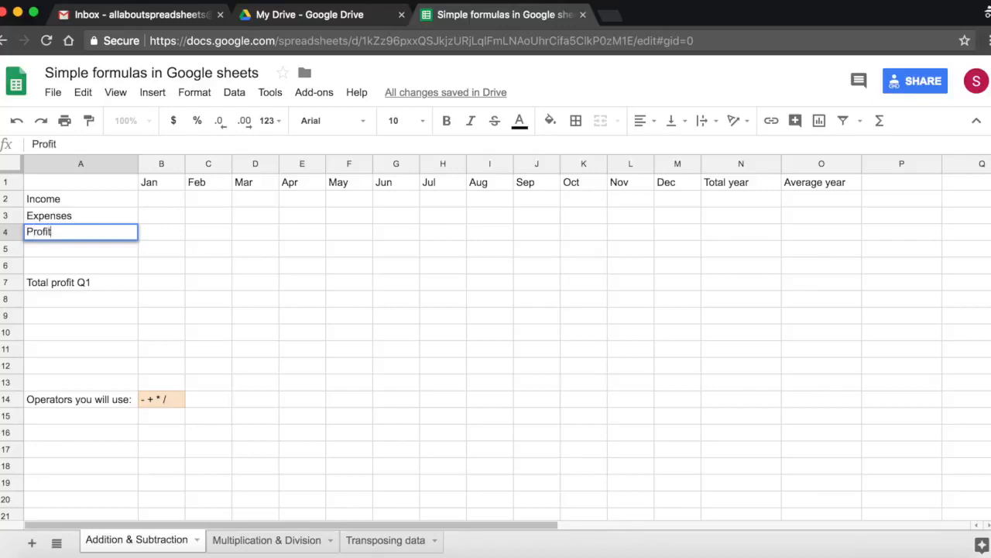
{"action": "key", "text": "enter"}
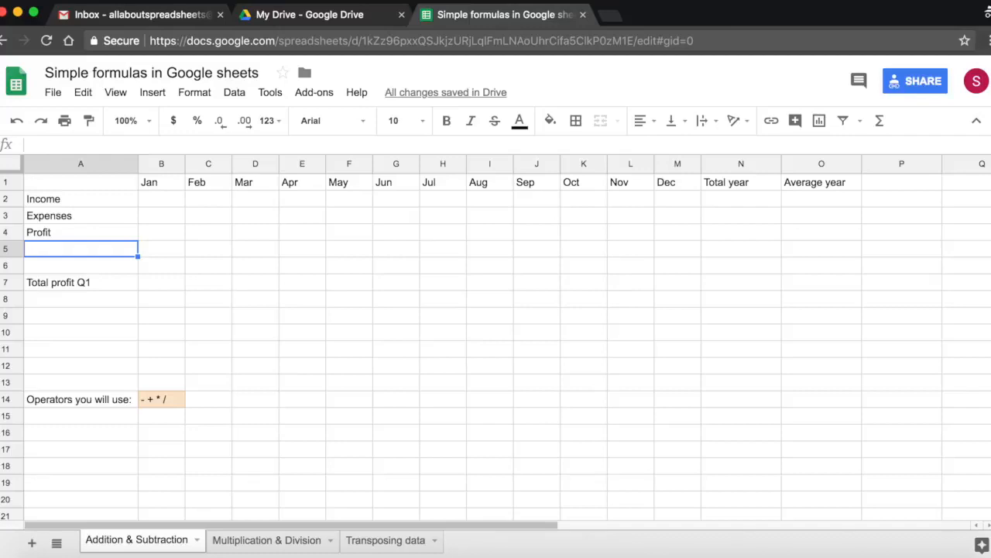
Clear cell A4 again and re-enter 'Profit' before moving to B2.
{"action": "left_click", "coordinate": [81, 232]}
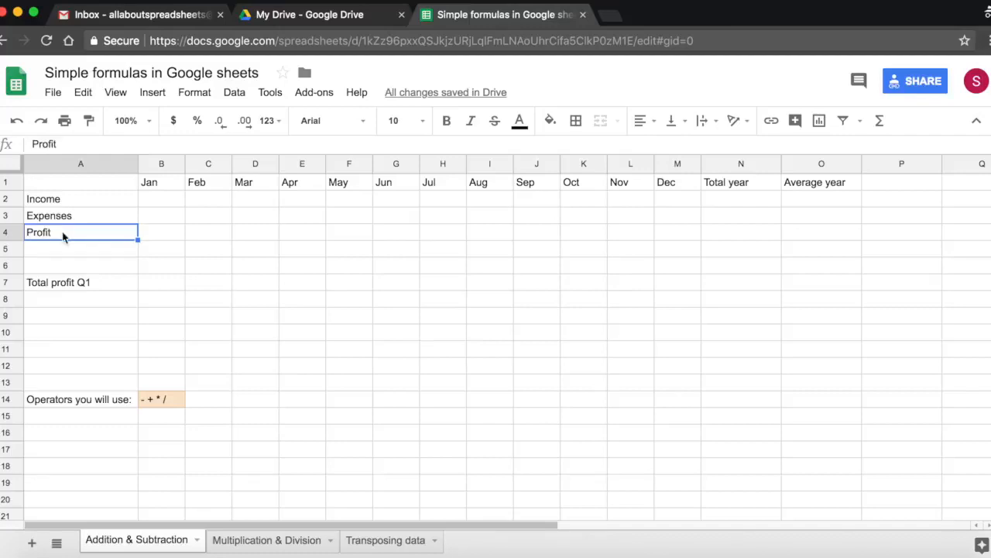
{"action": "mouse_move", "coordinate": [11, 163]}
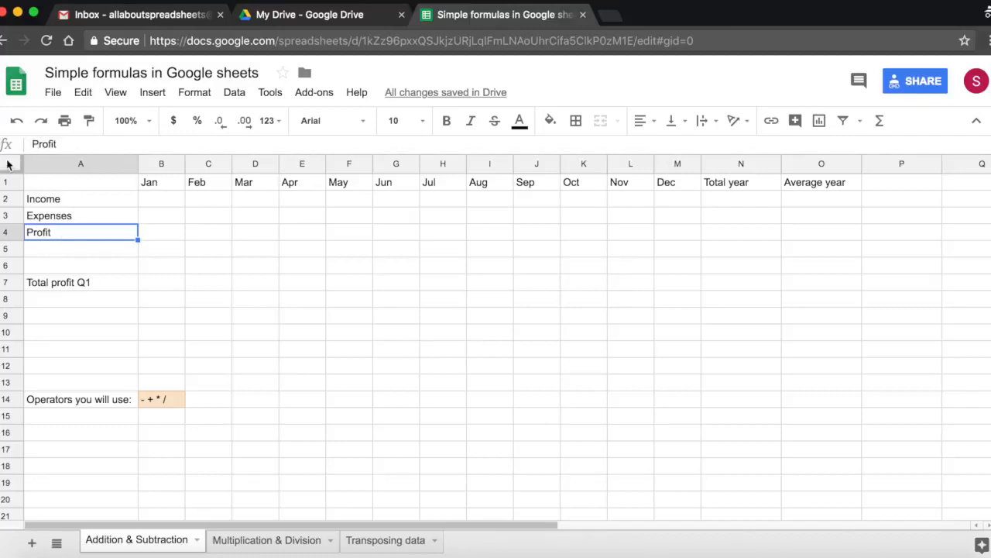
{"action": "mouse_move", "coordinate": [33, 174]}
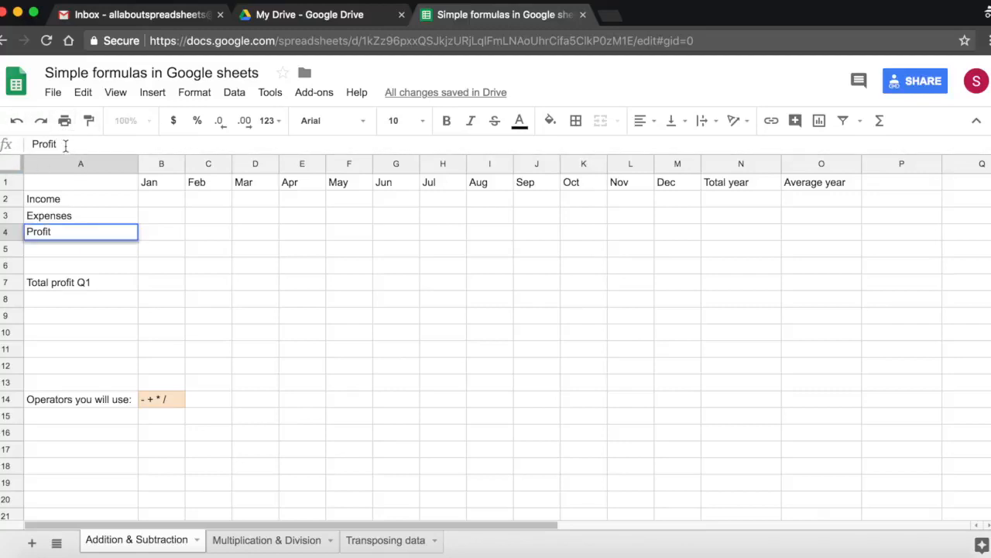
{"action": "key", "text": "Backspace"}
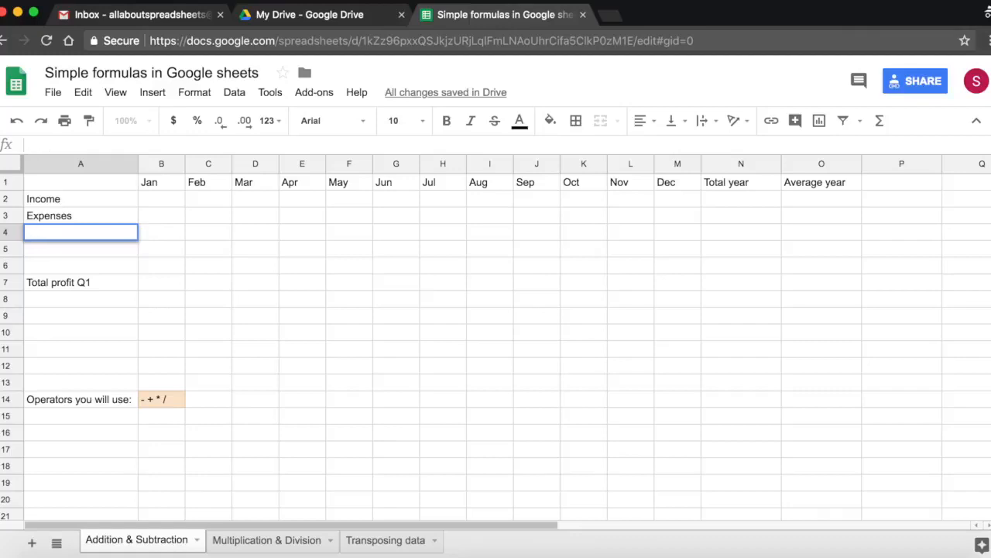
{"action": "type", "text": "Profit"}
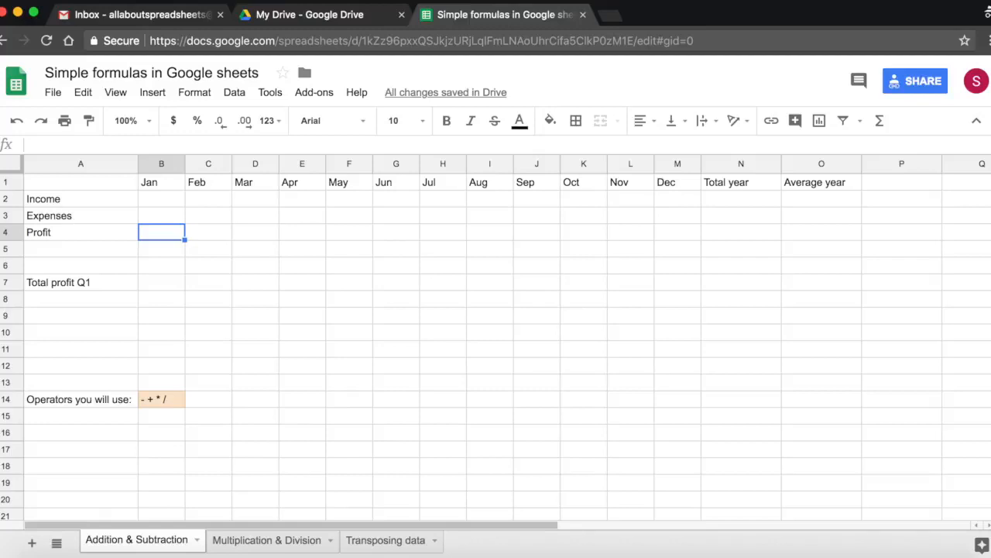
{"action": "left_click", "coordinate": [161, 198]}
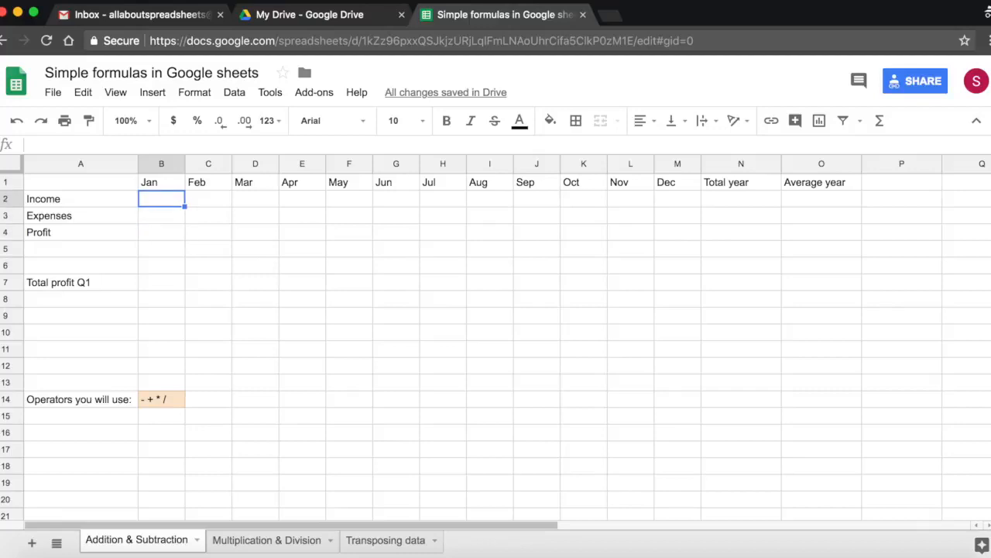
Enter income figures 600, 600 and 550 for January through March.
{"action": "type", "text": "6"}
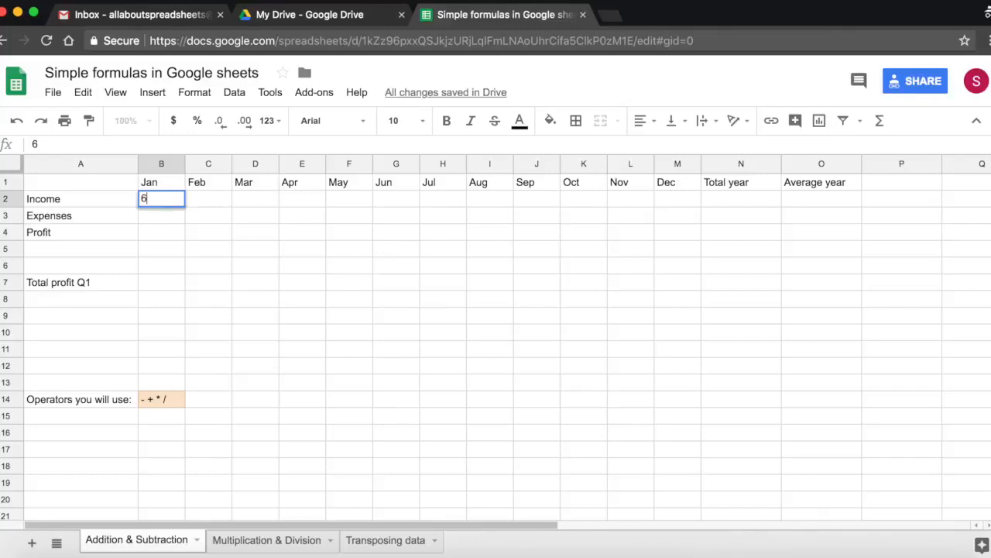
{"action": "type", "text": "600"}
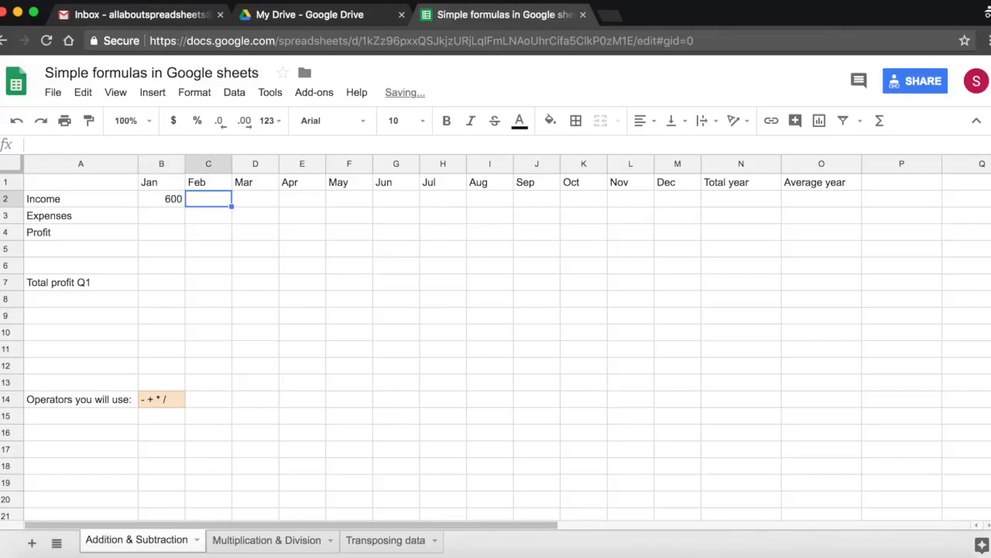
{"action": "type", "text": "600"}
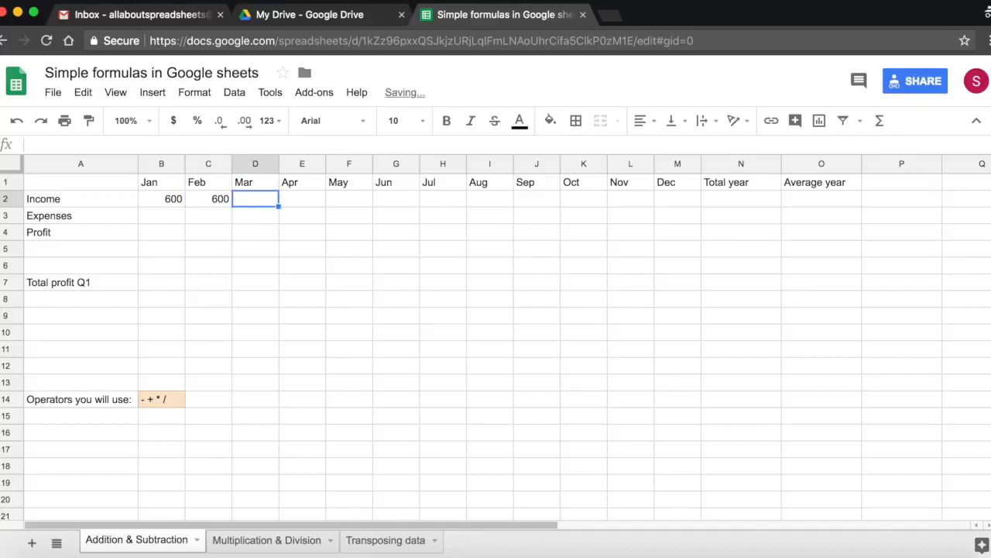
{"action": "type", "text": "550"}
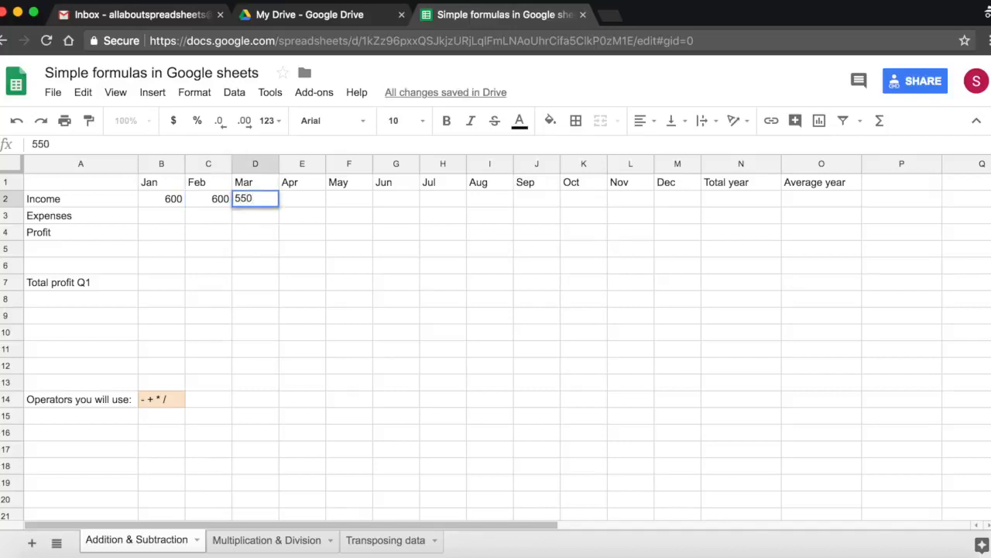
{"action": "key", "text": "enter"}
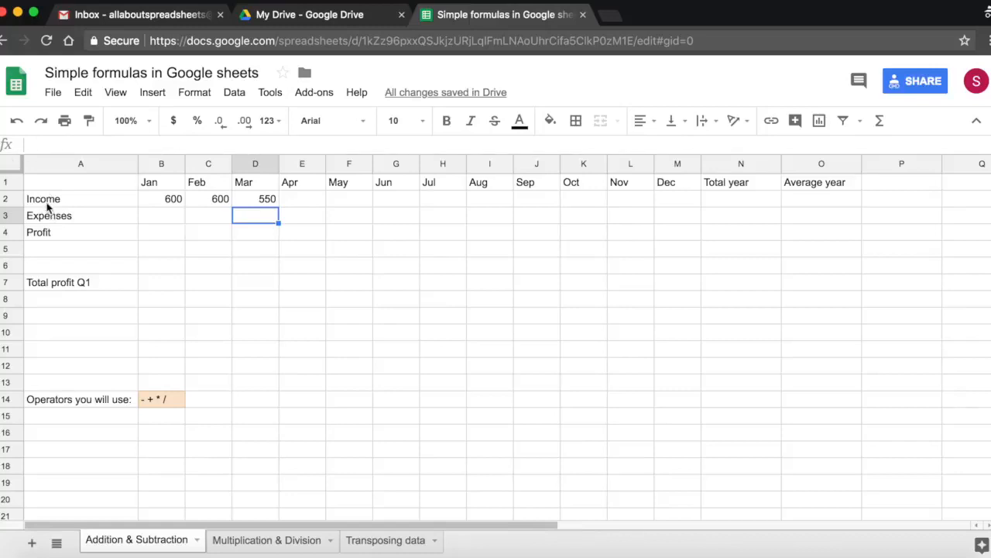
Point out the Profit label, Feb and Mar headings, and January income, then select E2.
{"action": "left_click", "coordinate": [81, 232]}
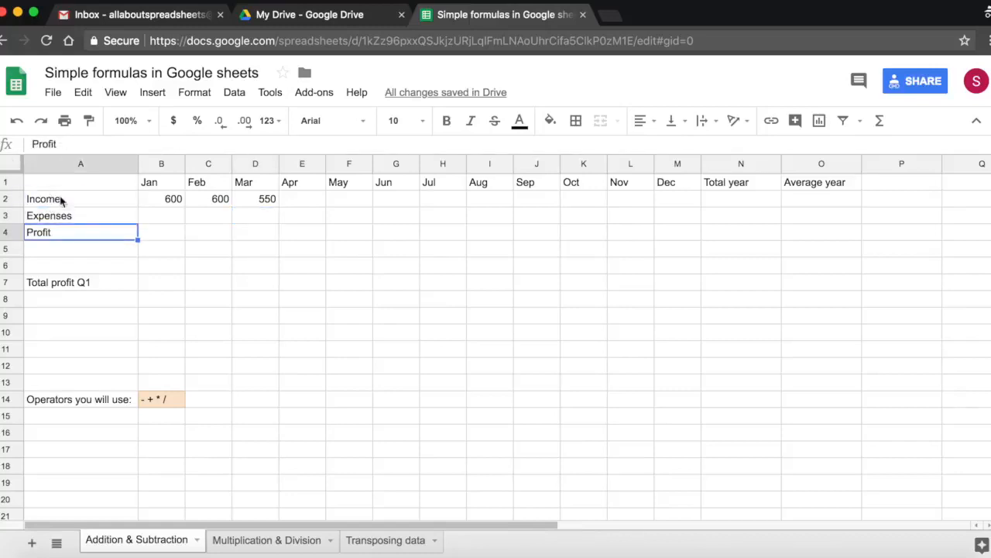
{"action": "left_click", "coordinate": [207, 182]}
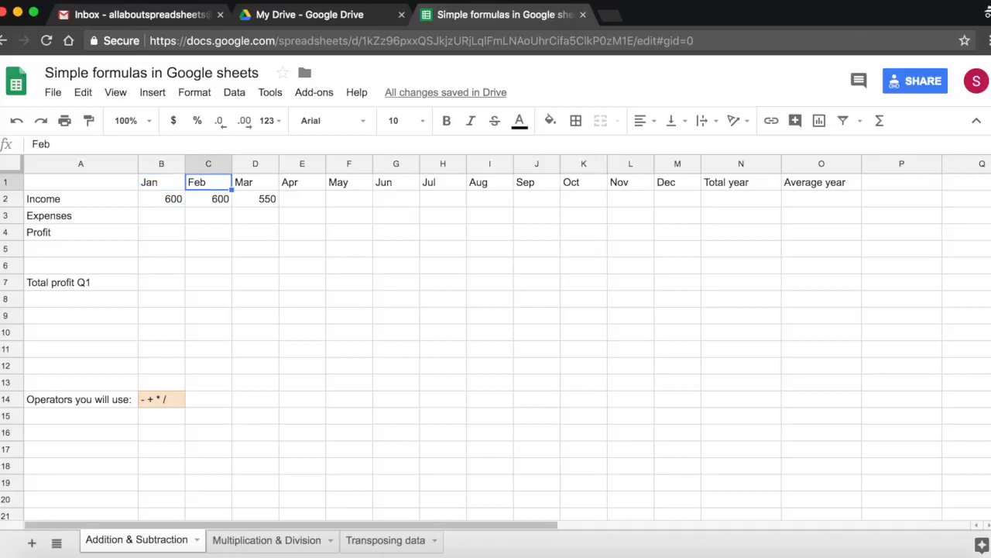
{"action": "left_click", "coordinate": [255, 182]}
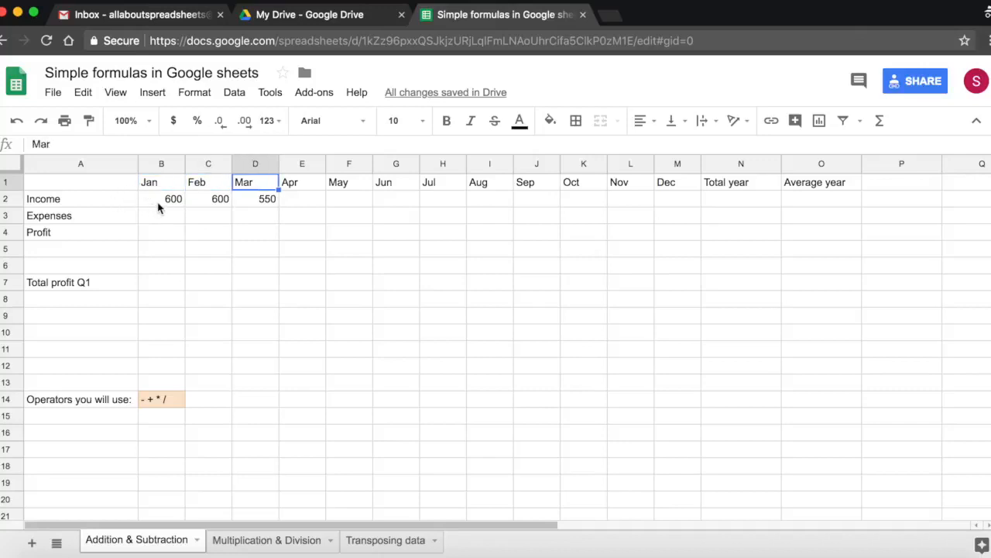
{"action": "left_click", "coordinate": [162, 198]}
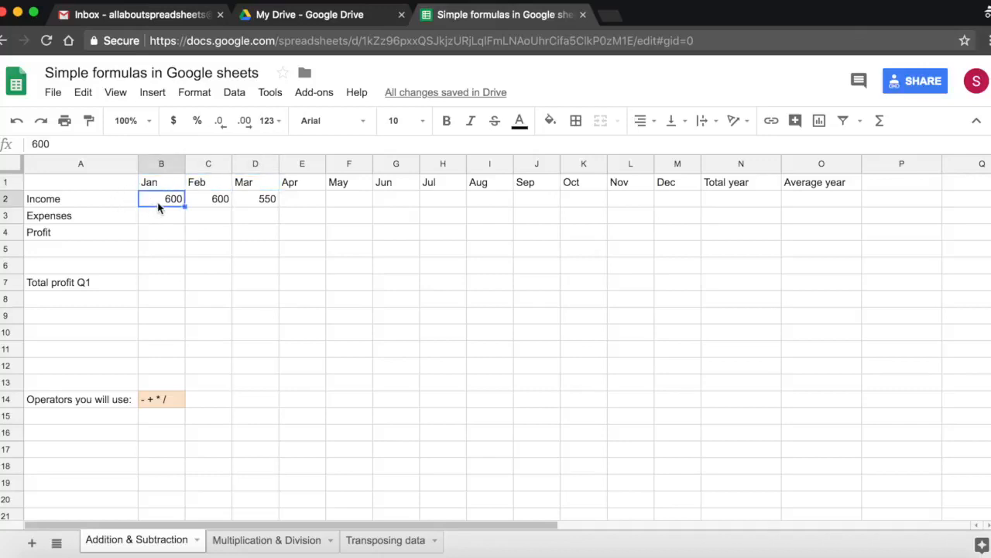
{"action": "left_click", "coordinate": [302, 198]}
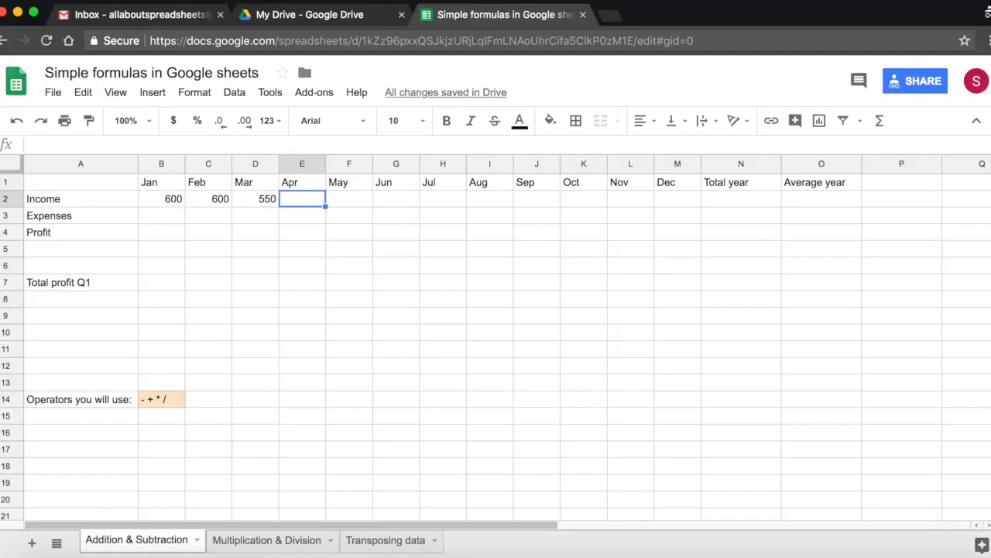
Enter April income in E2 as '43O', using a letter O.
{"action": "type", "text": "4"}
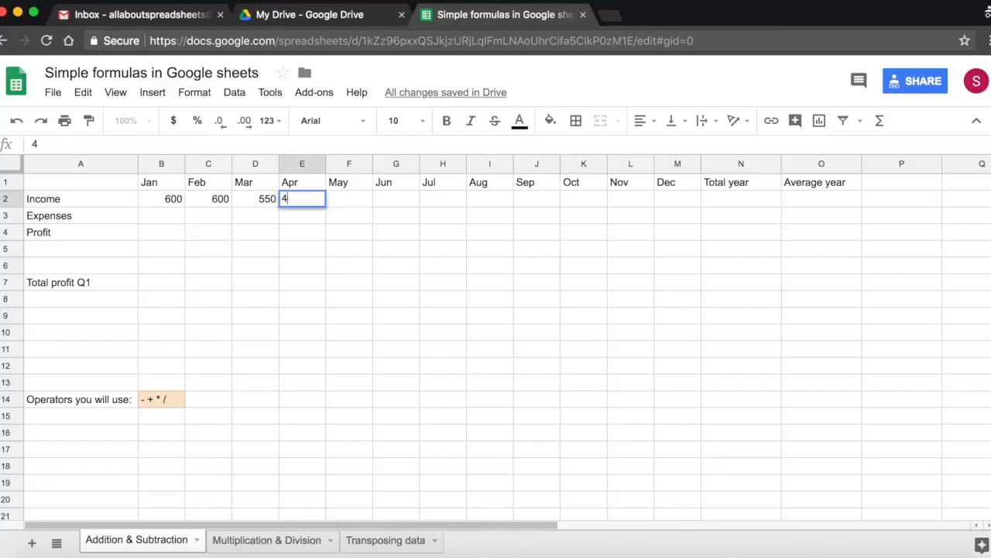
{"action": "type", "text": "3o"}
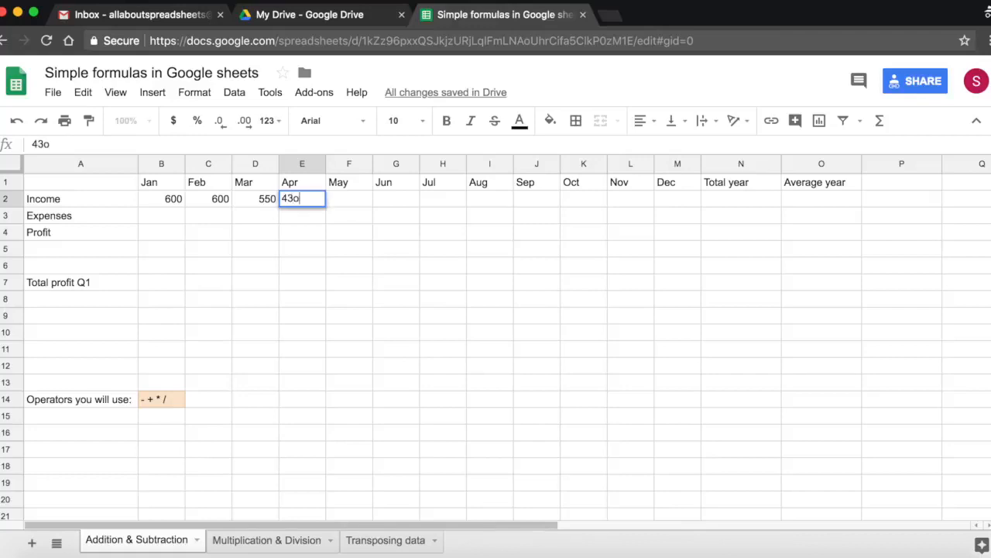
{"action": "key", "text": "Backspace"}
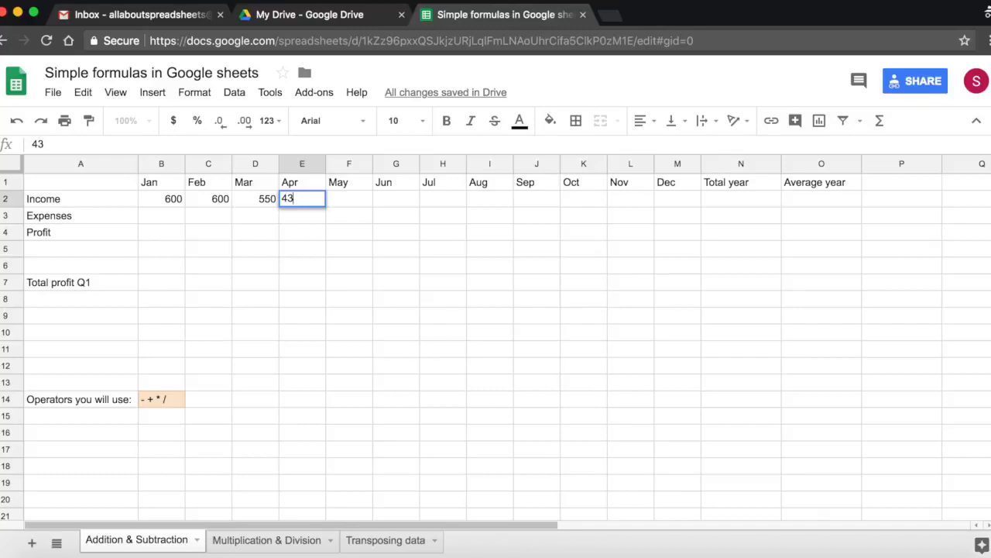
{"action": "type", "text": "O"}
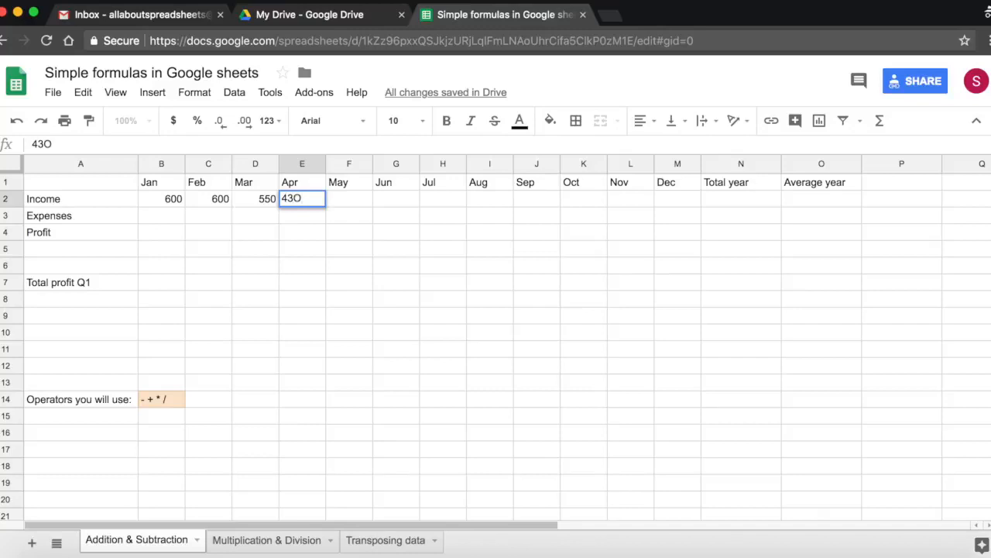
{"action": "key", "text": "enter"}
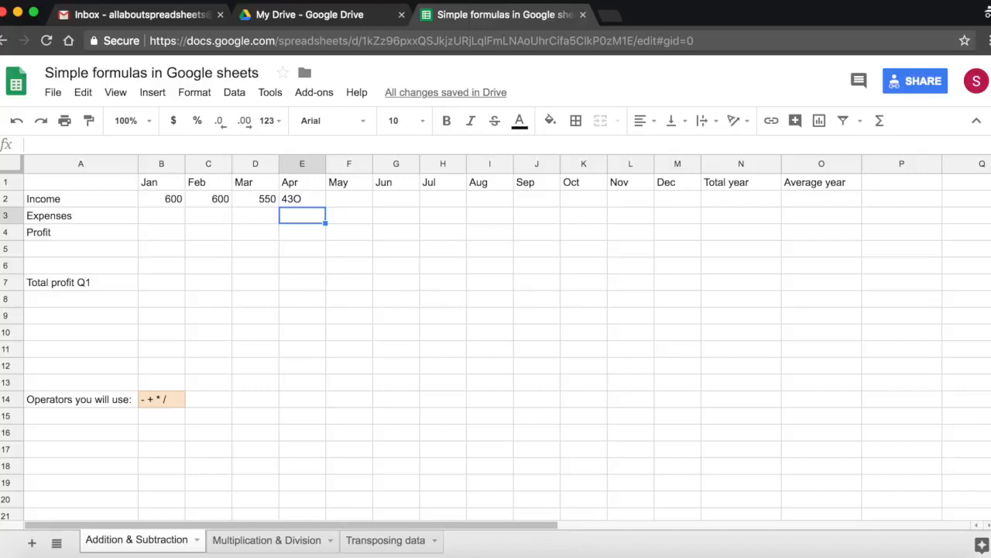
Correct April income in E2 to 430 and open March's 550 for editing.
{"action": "left_click", "coordinate": [302, 199]}
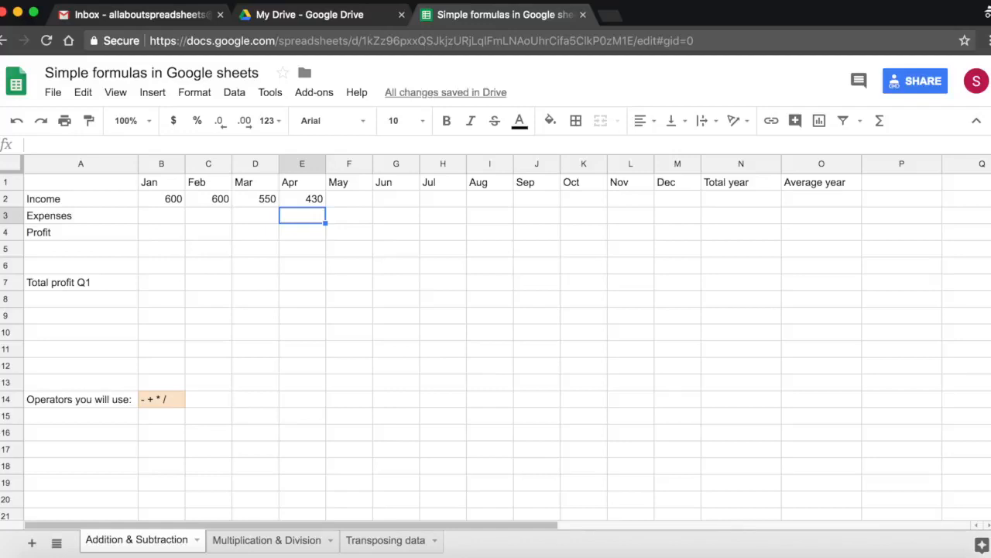
{"action": "mouse_move", "coordinate": [261, 206]}
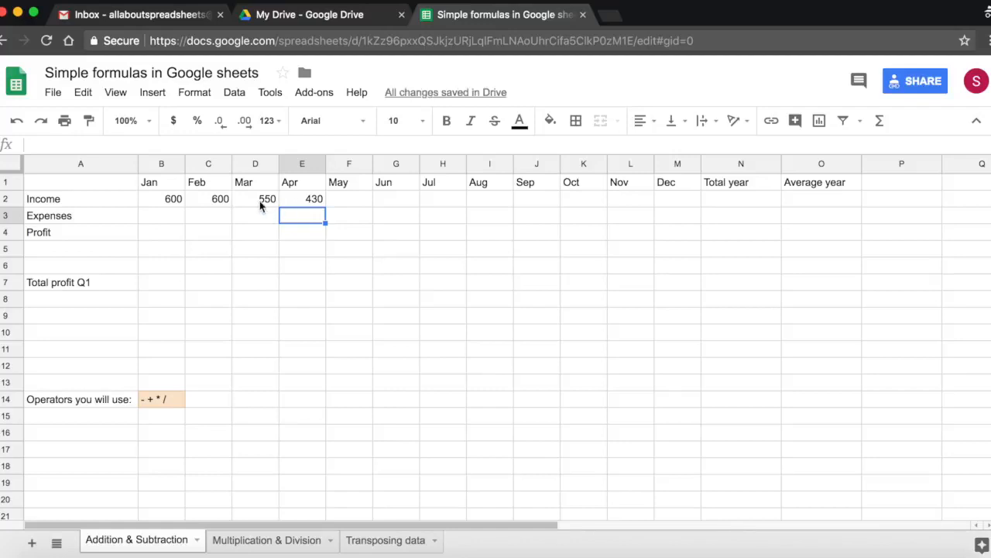
{"action": "left_click", "coordinate": [255, 198]}
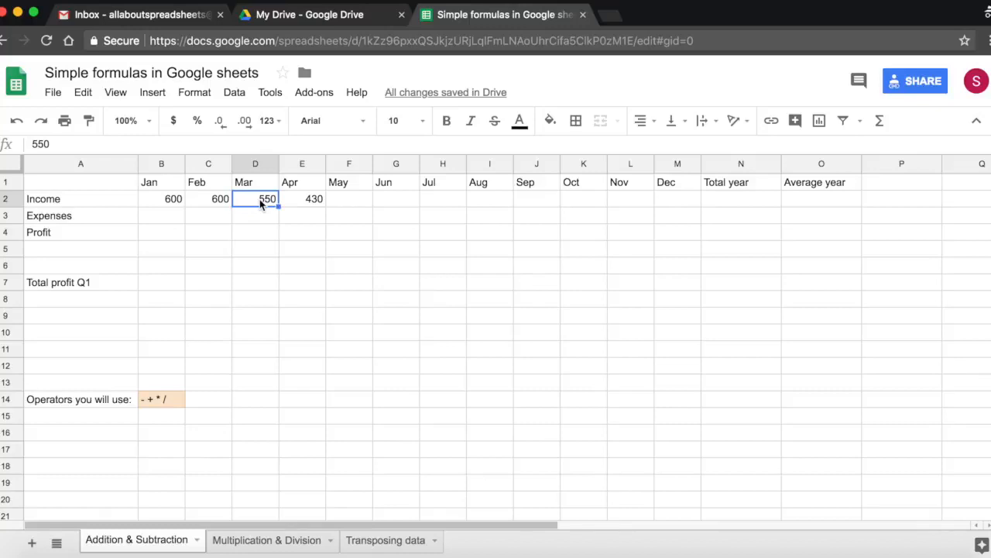
{"action": "double_click", "coordinate": [255, 198]}
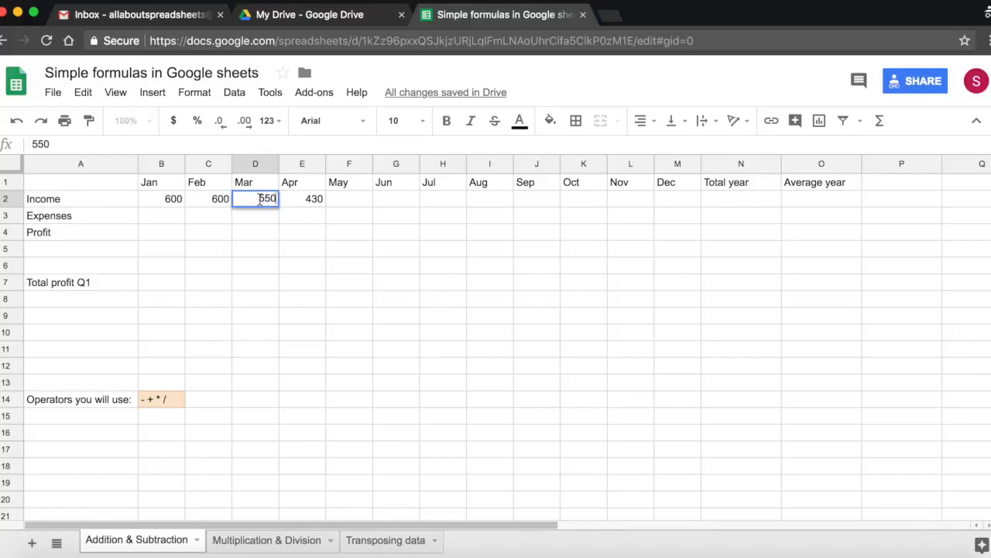